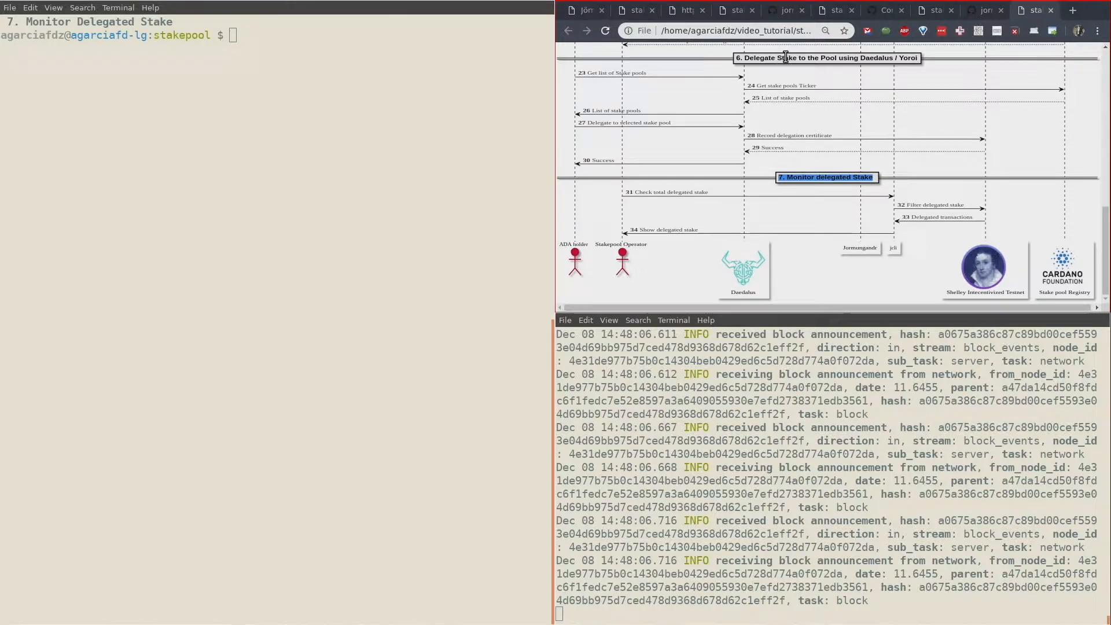
scroll("down", 3)
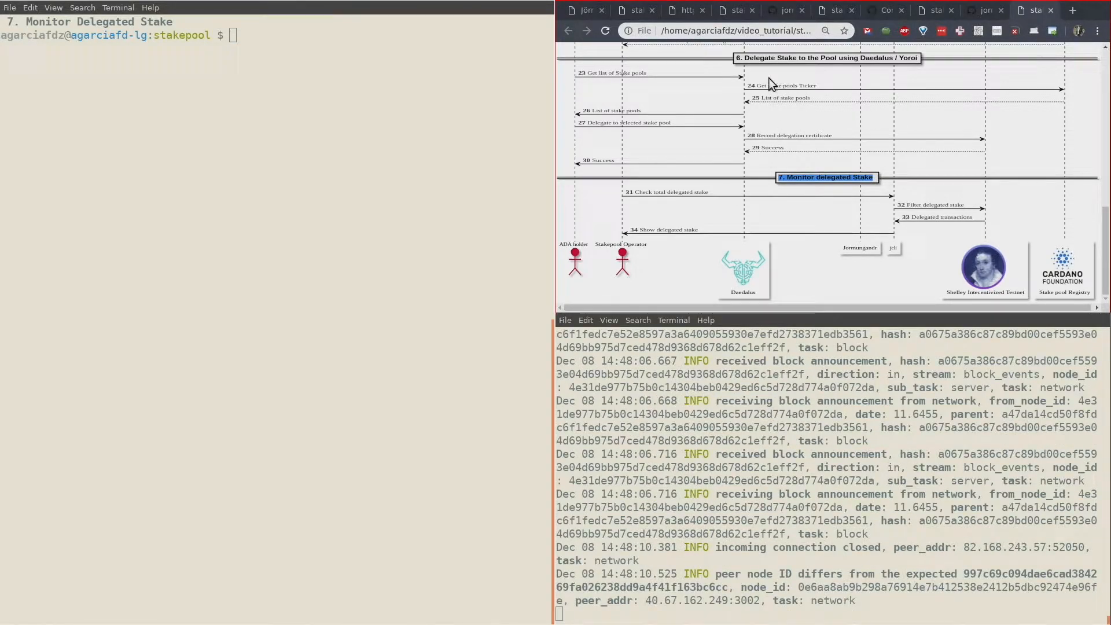
mouse_move(785, 134)
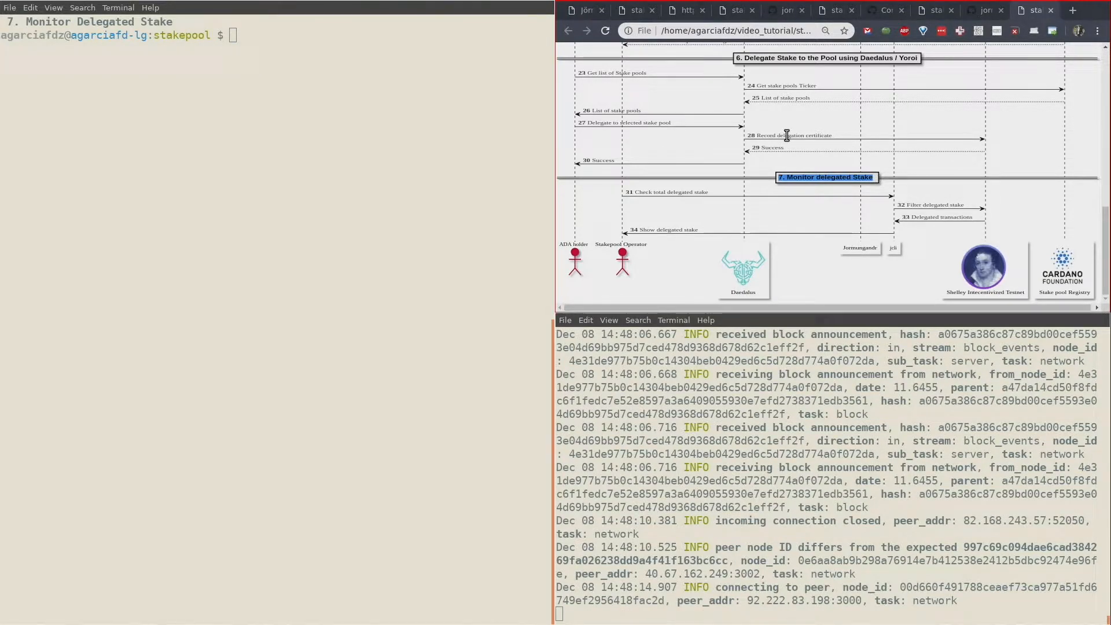
mouse_move(626, 138)
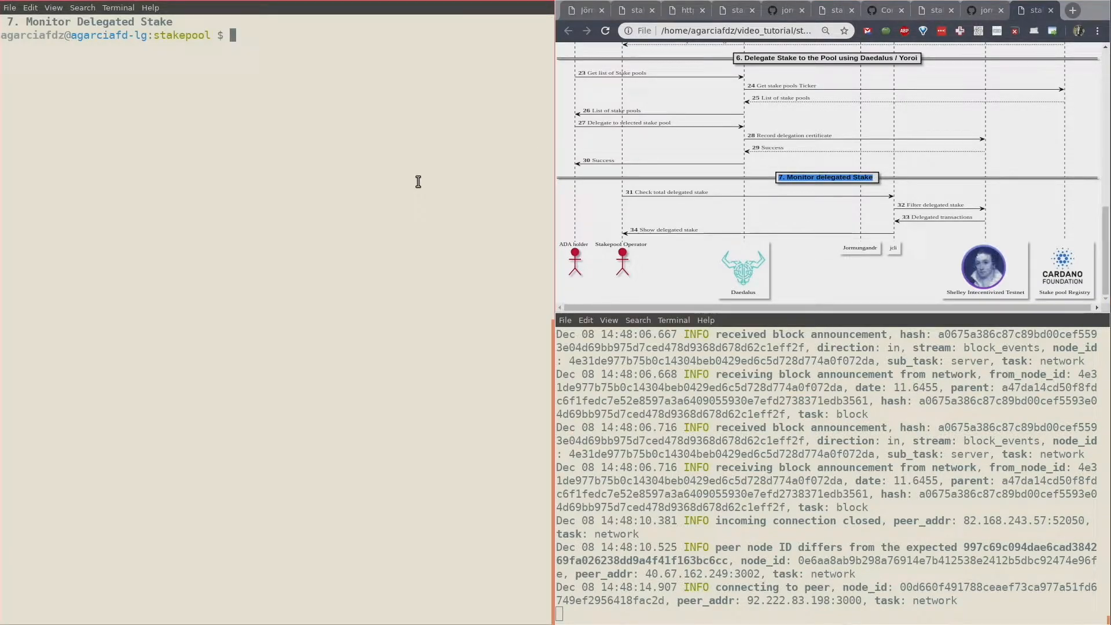
type("./jcli rest v0 stake")
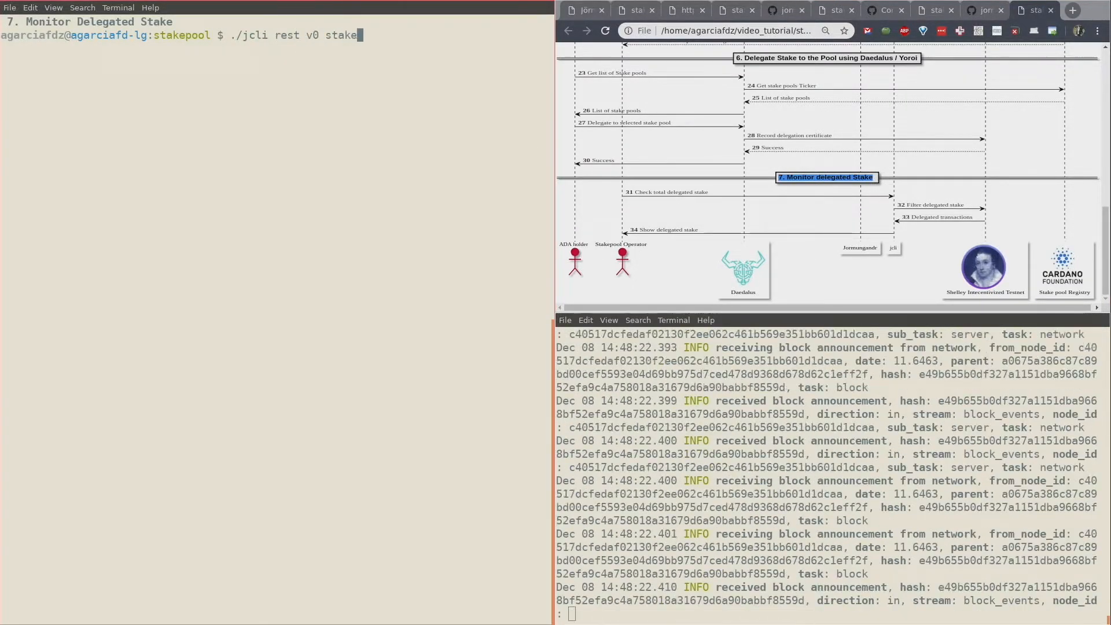
type("-pool get $STAKEPOOL_ID --host \"http://127.0.0.1:3100/api")
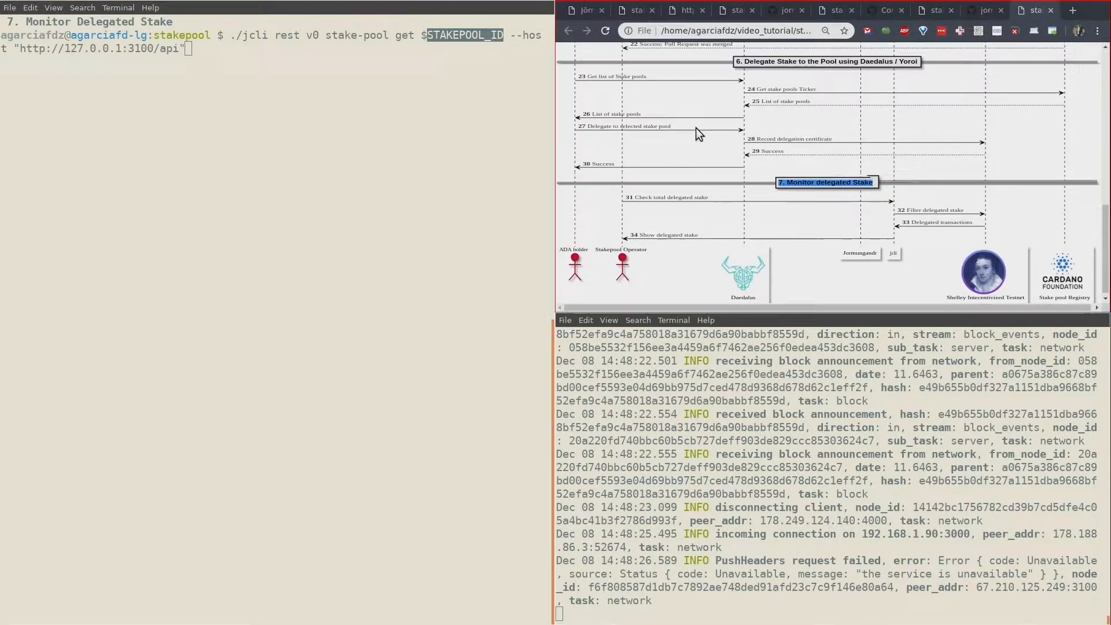
scroll("up", 3)
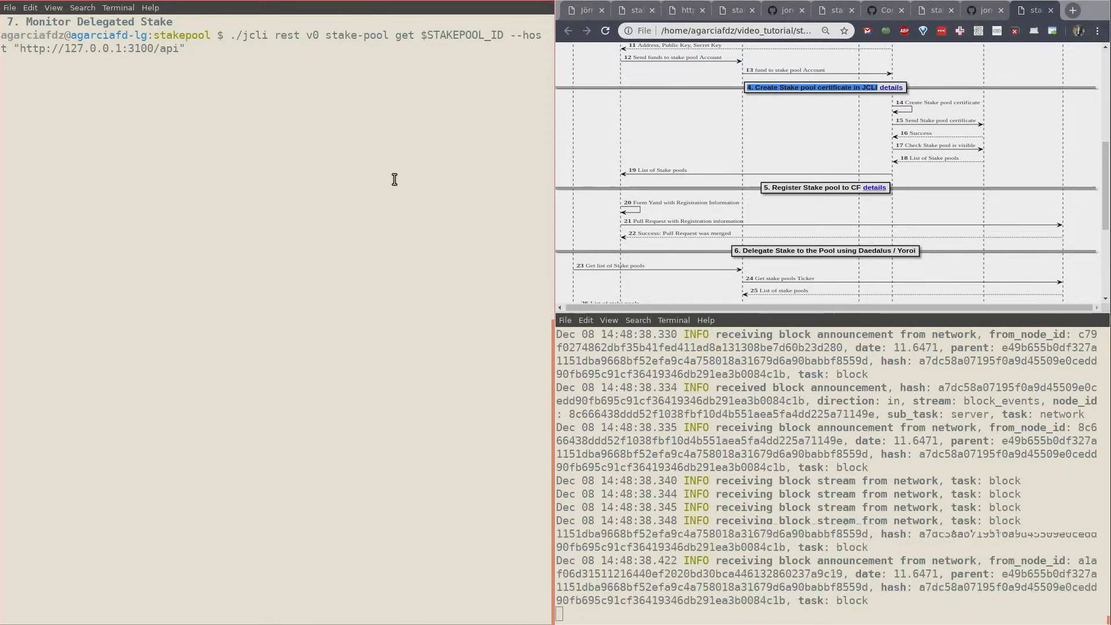
key("Return")
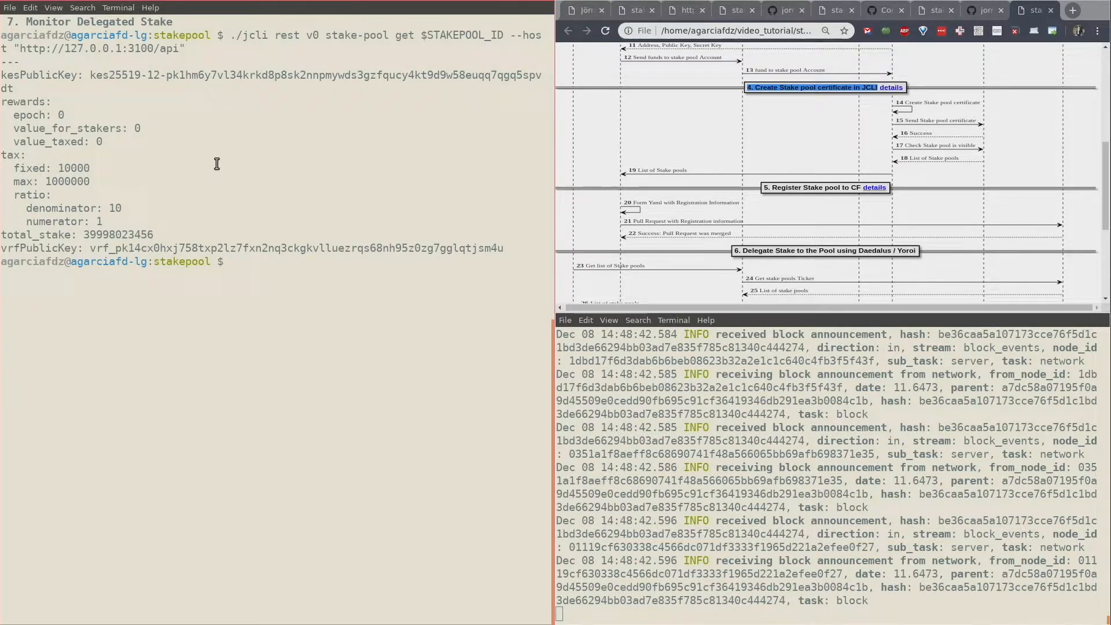
mouse_move(81, 131)
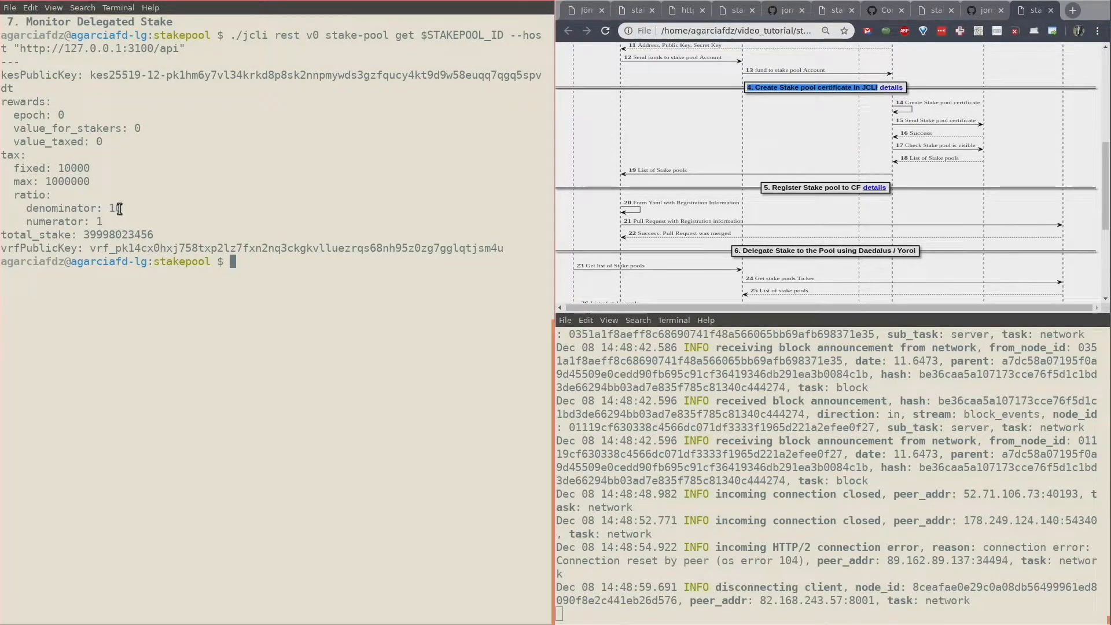
double_click(73, 166)
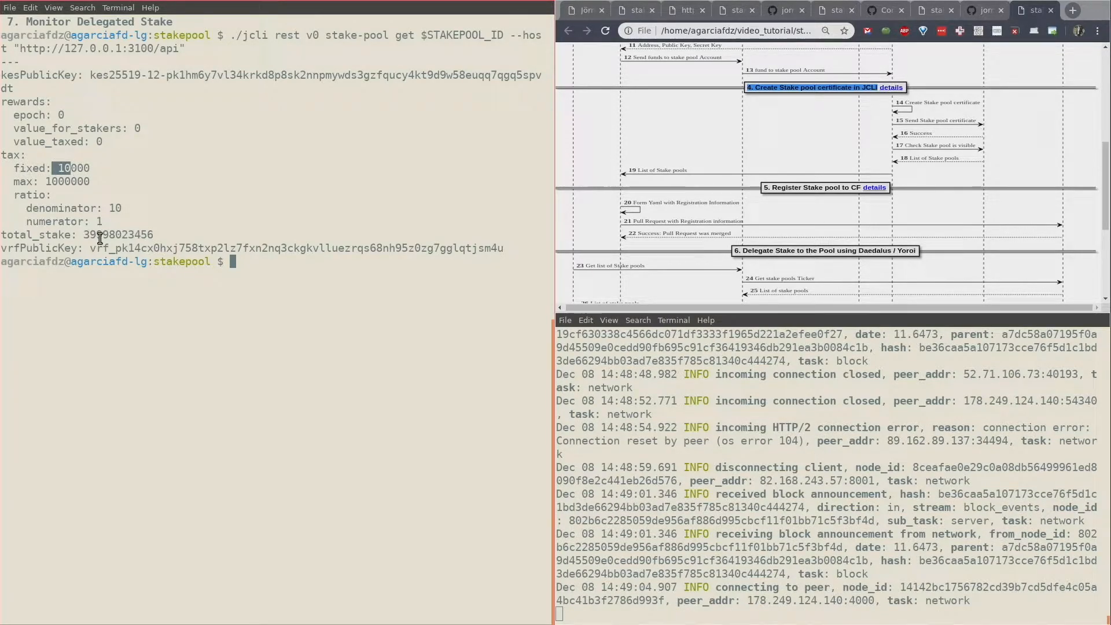
double_click(118, 235)
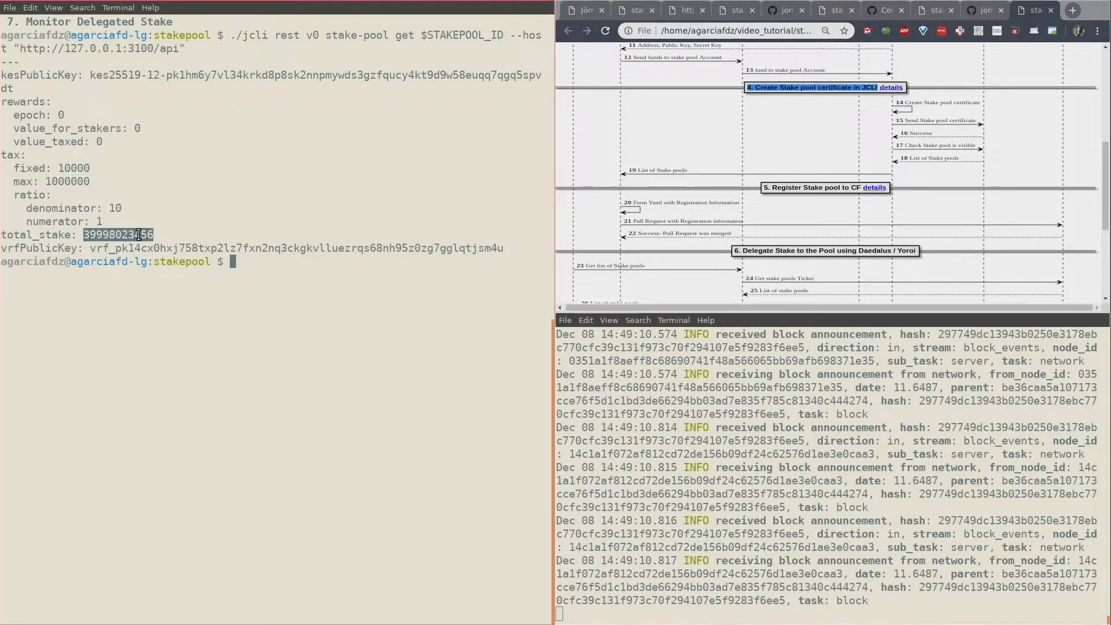
scroll("down", 3)
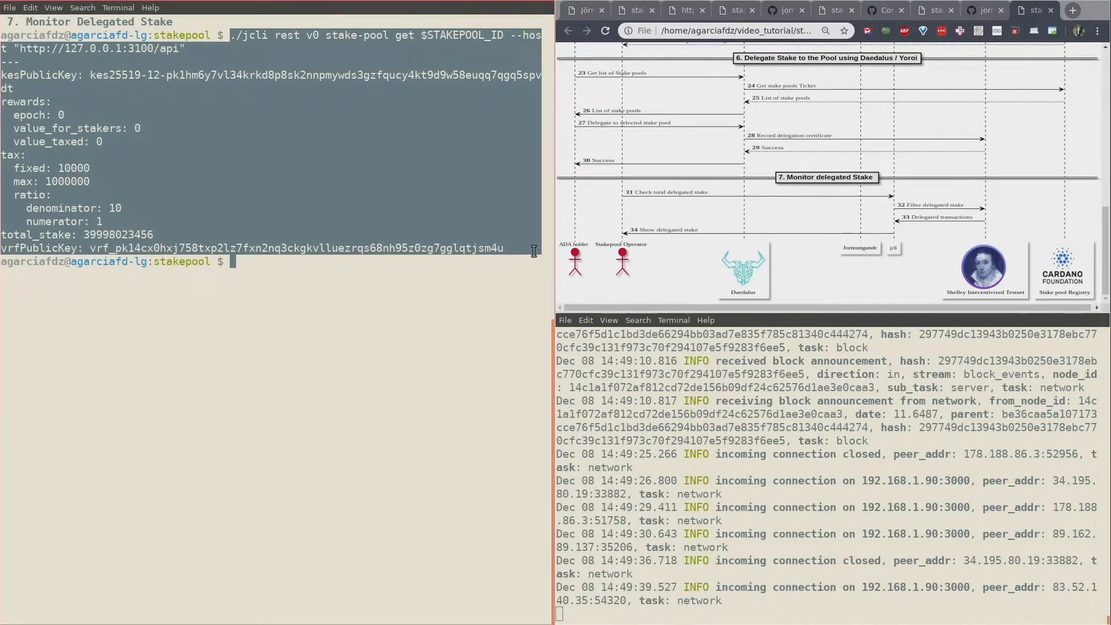
mouse_move(370, 341)
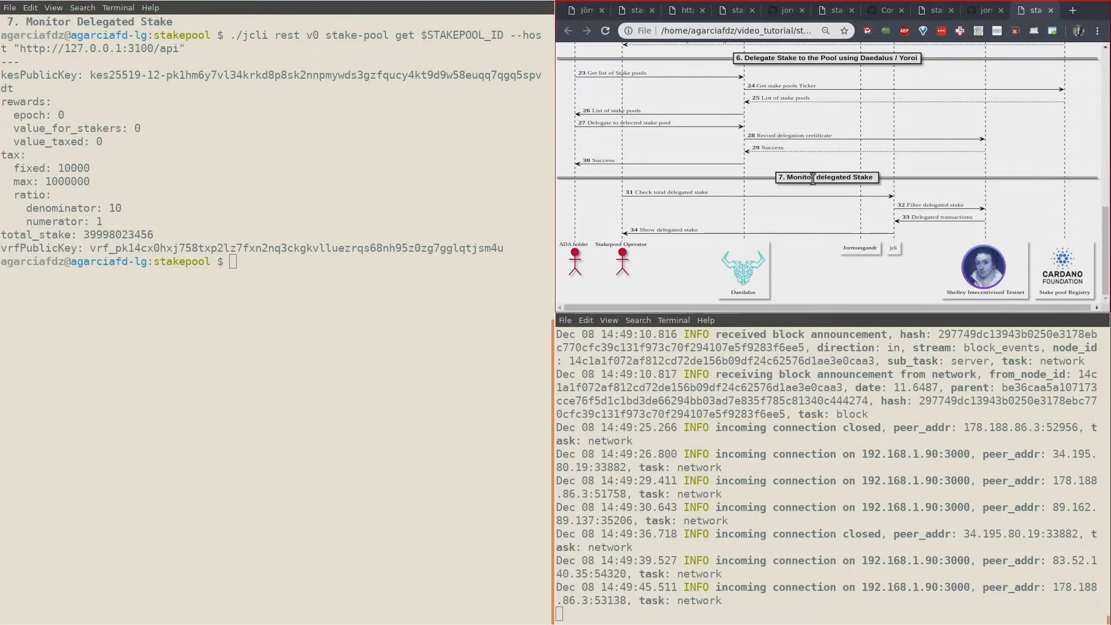
Step: Select the section 6 delegation heading and scroll the operator journey diagram back to its beginning
scroll("down", 3)
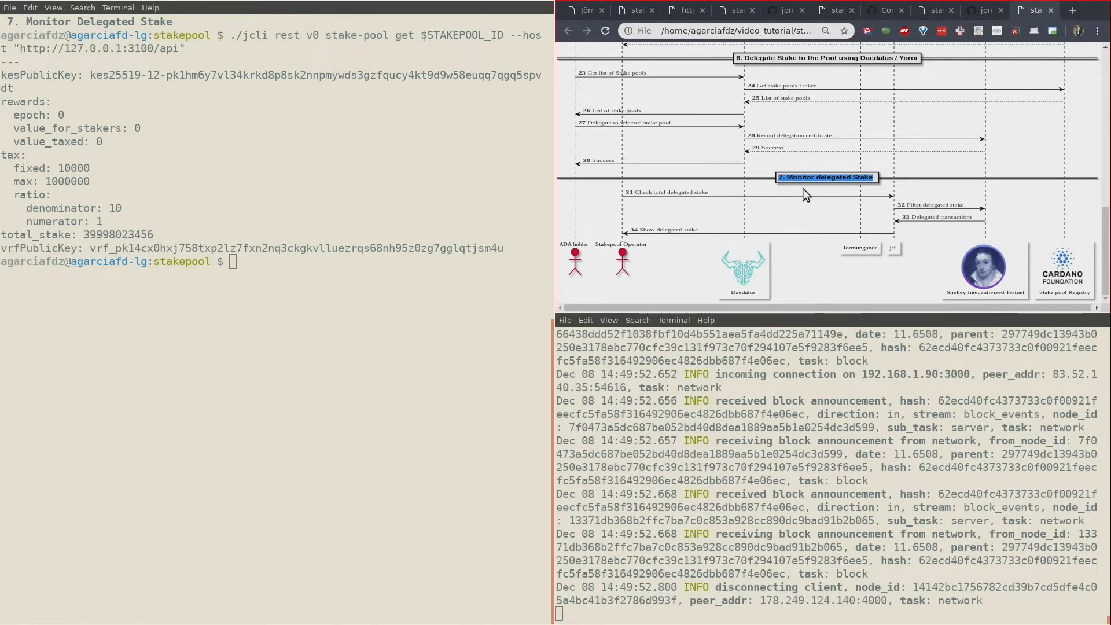
scroll("up", 3)
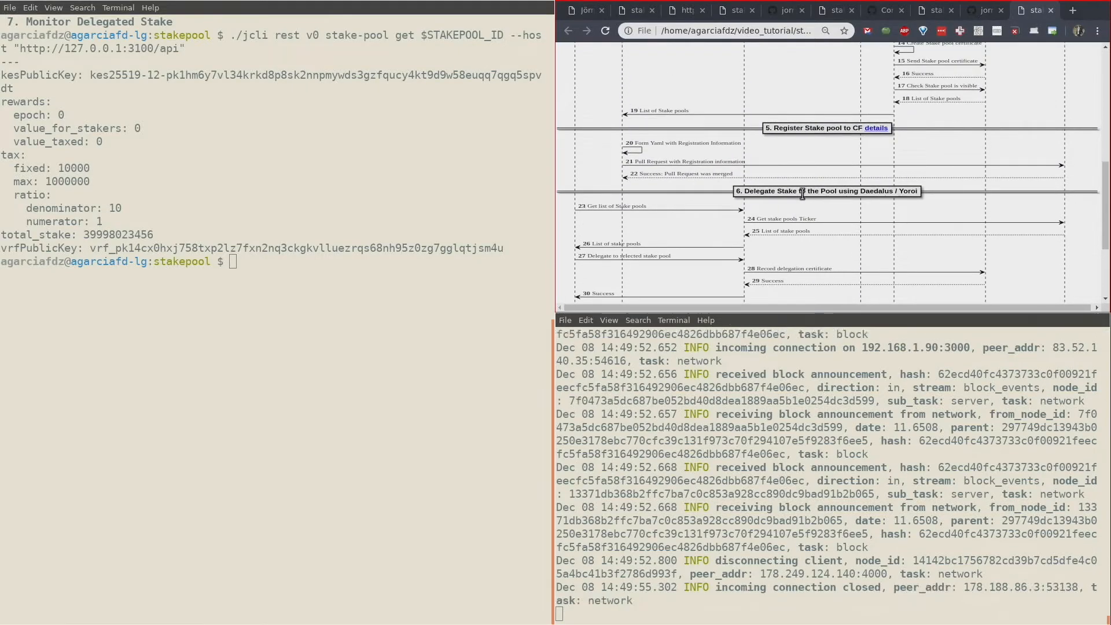
left_click(826, 191)
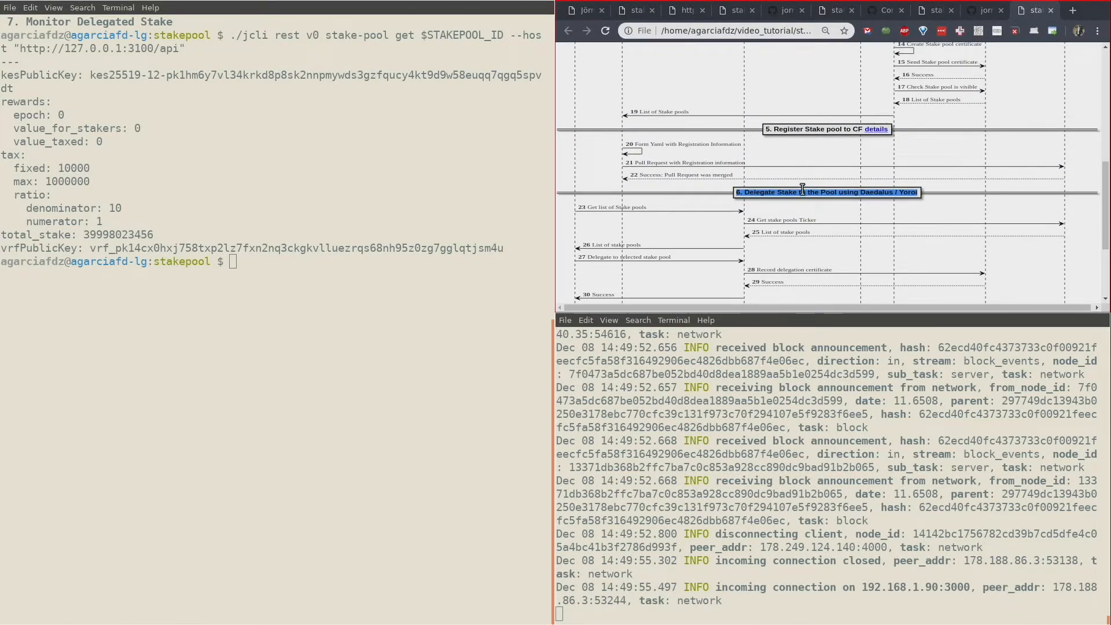
scroll("up", 3)
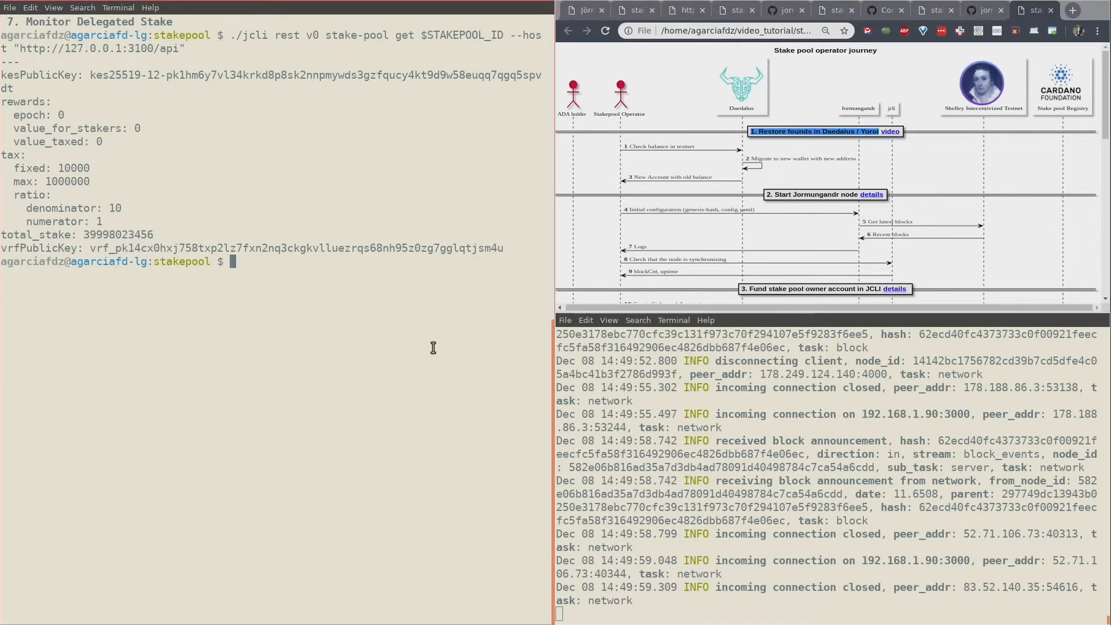
scroll("down", 3)
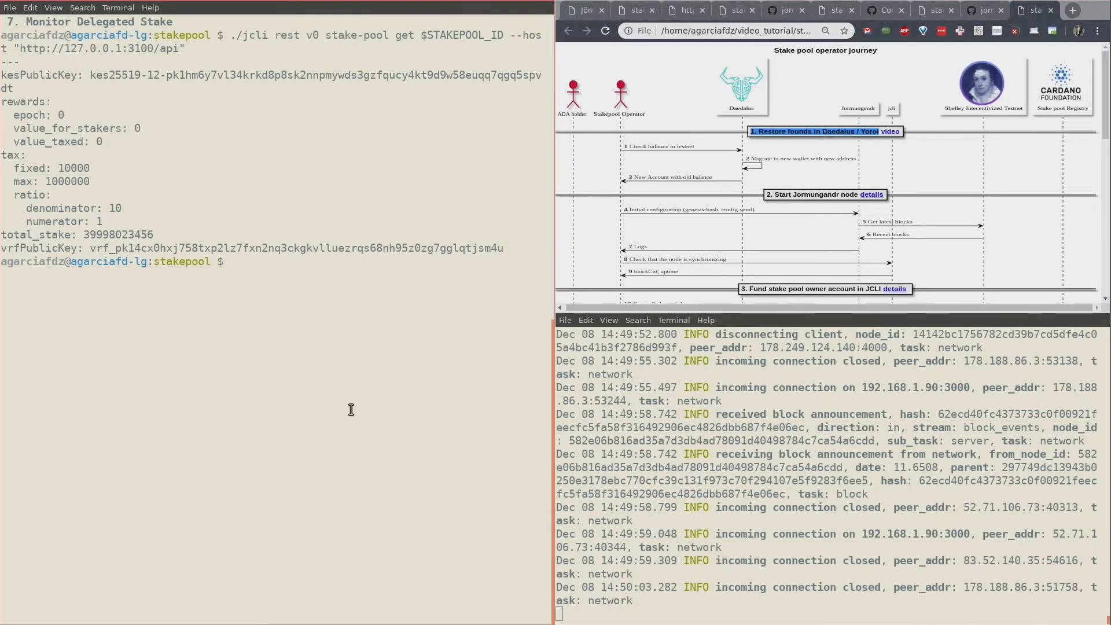